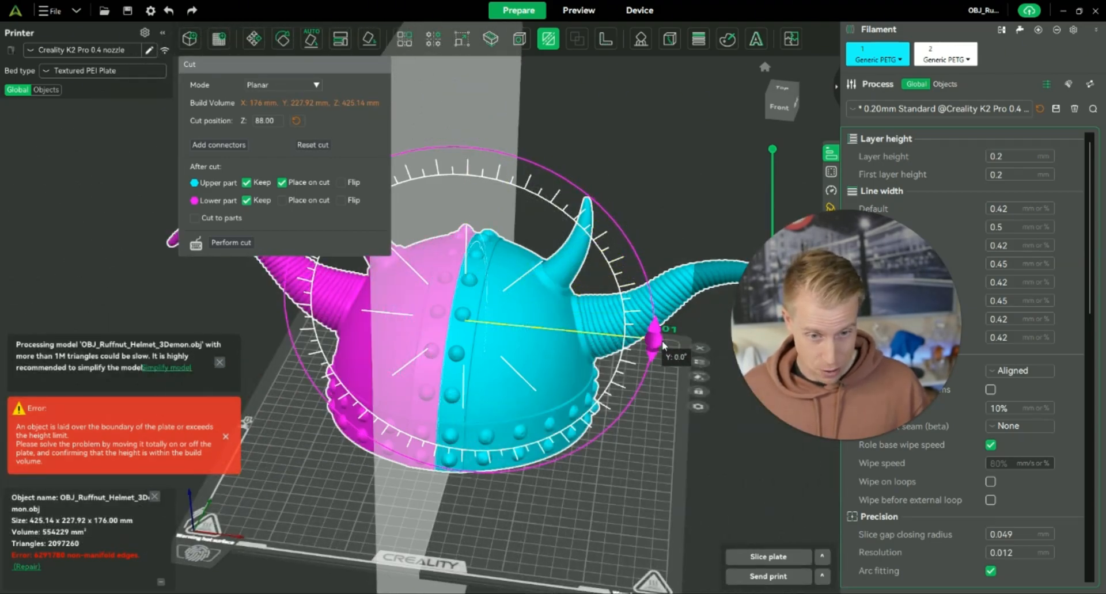
Clear the previous helmet model, leaving the build plate empty.
click(230, 243)
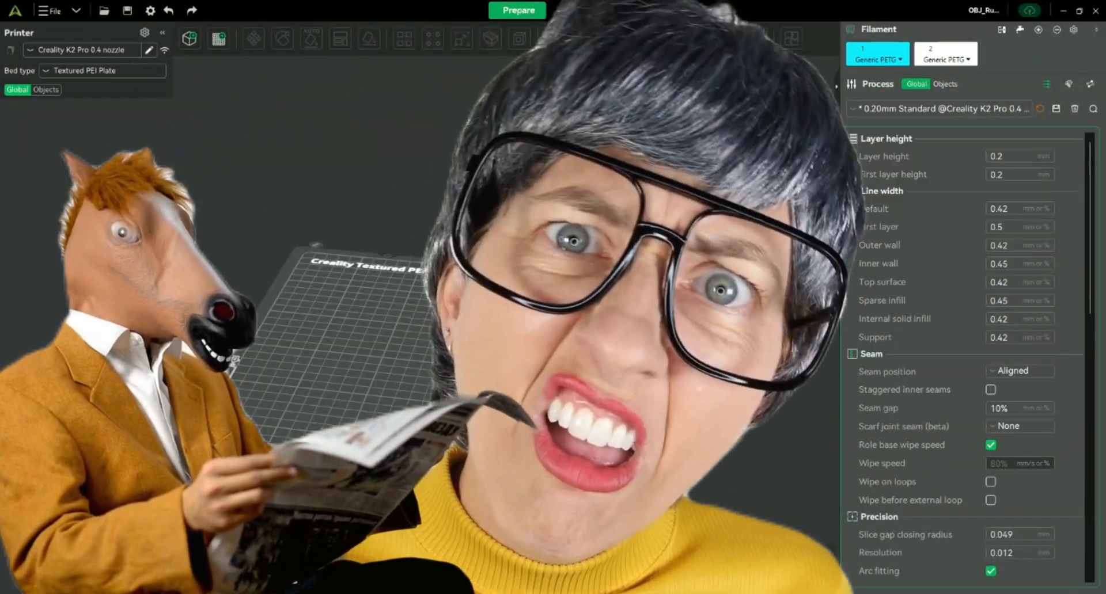
click(517, 10)
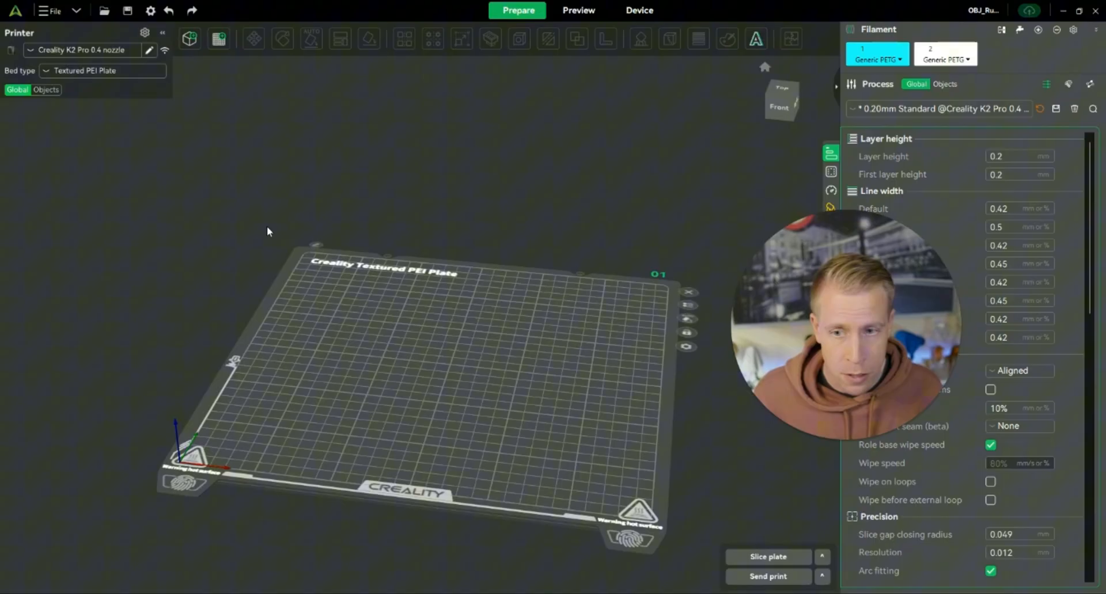
Import OBJ_Ruffnut_Helmet_3Demon.obj and accept the filament color mapping.
click(103, 10)
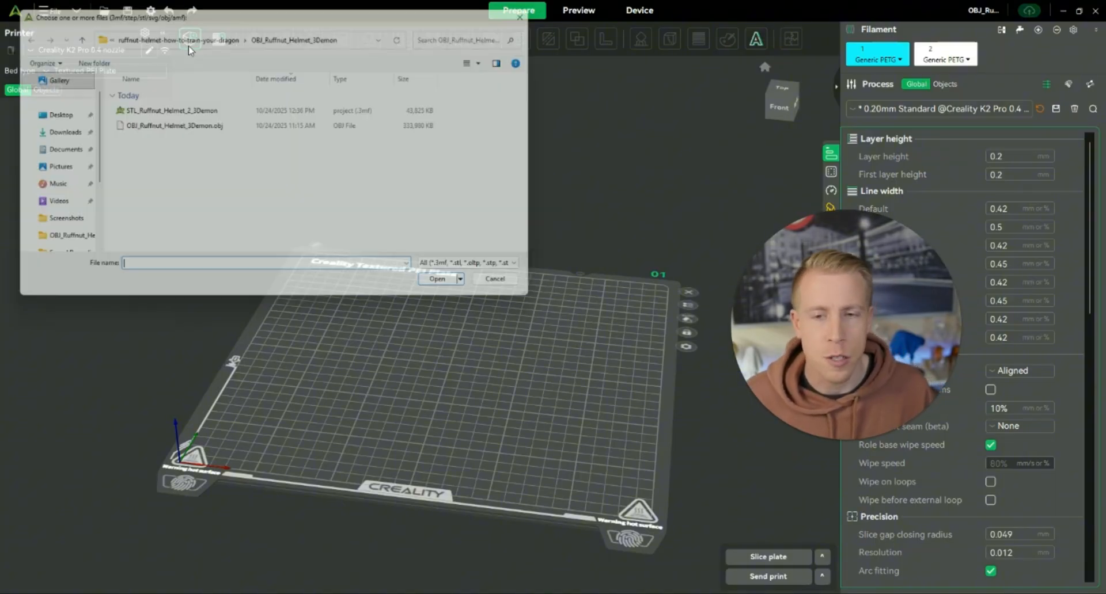
click(169, 125)
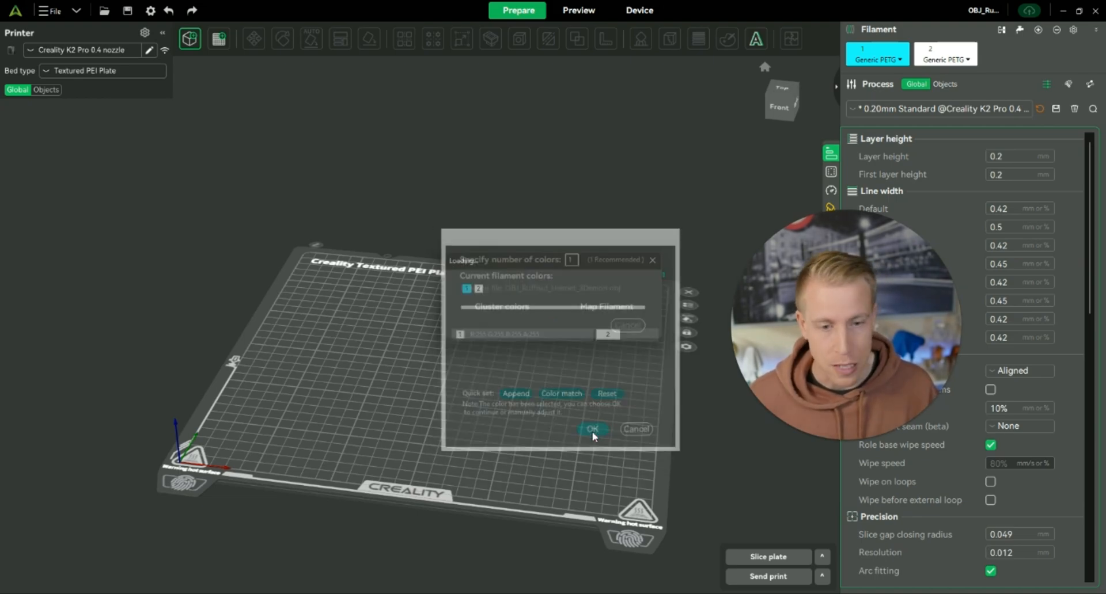
click(592, 429)
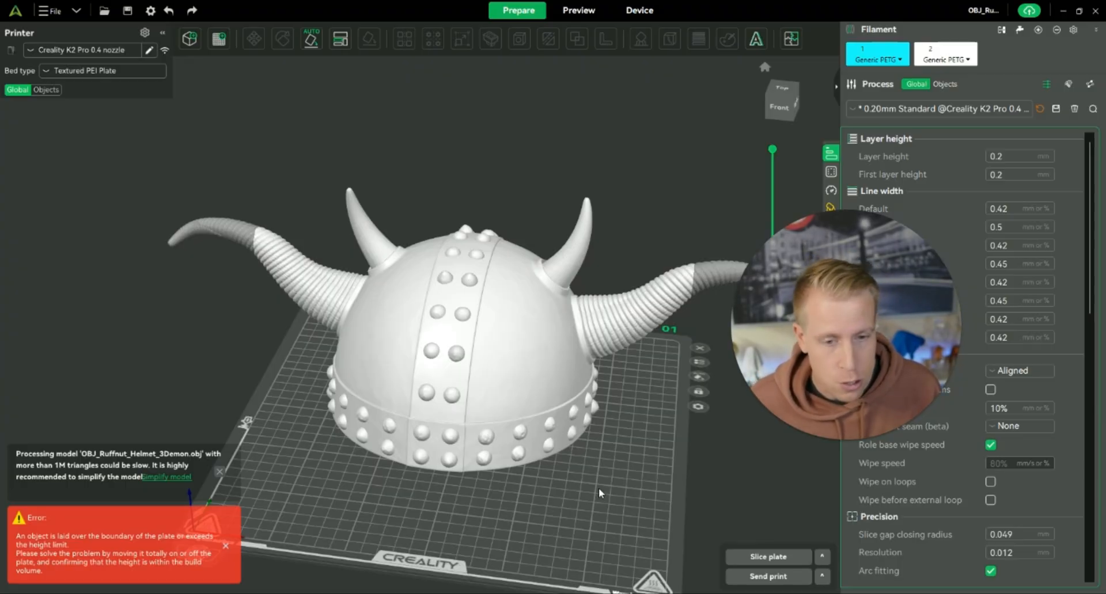
mouse_move(481, 386)
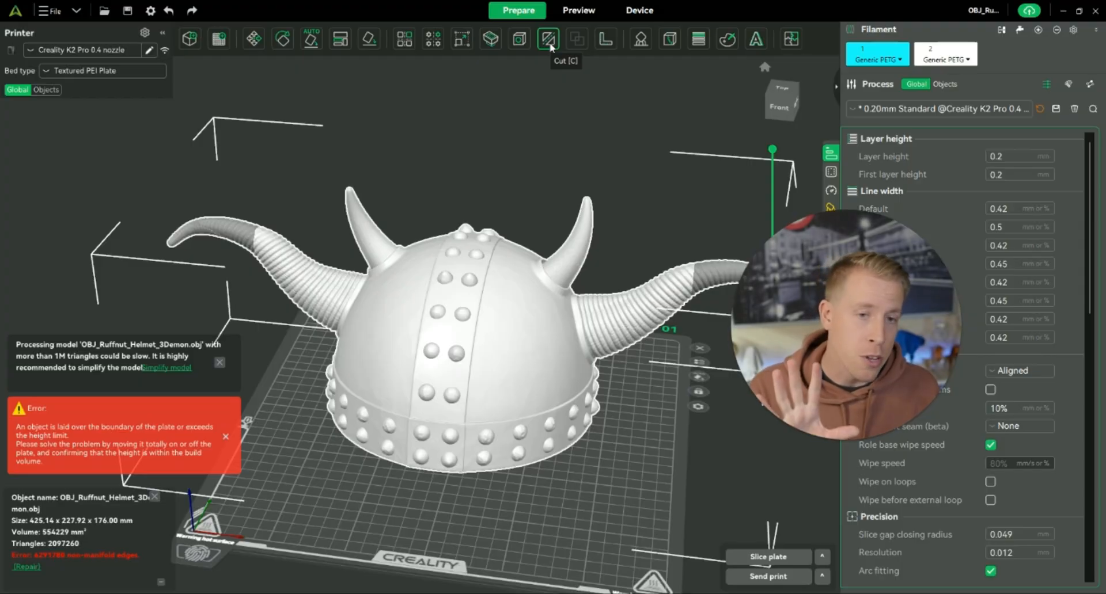
Start the Cut tool on the helmet and keep Planar as the cut mode.
click(548, 40)
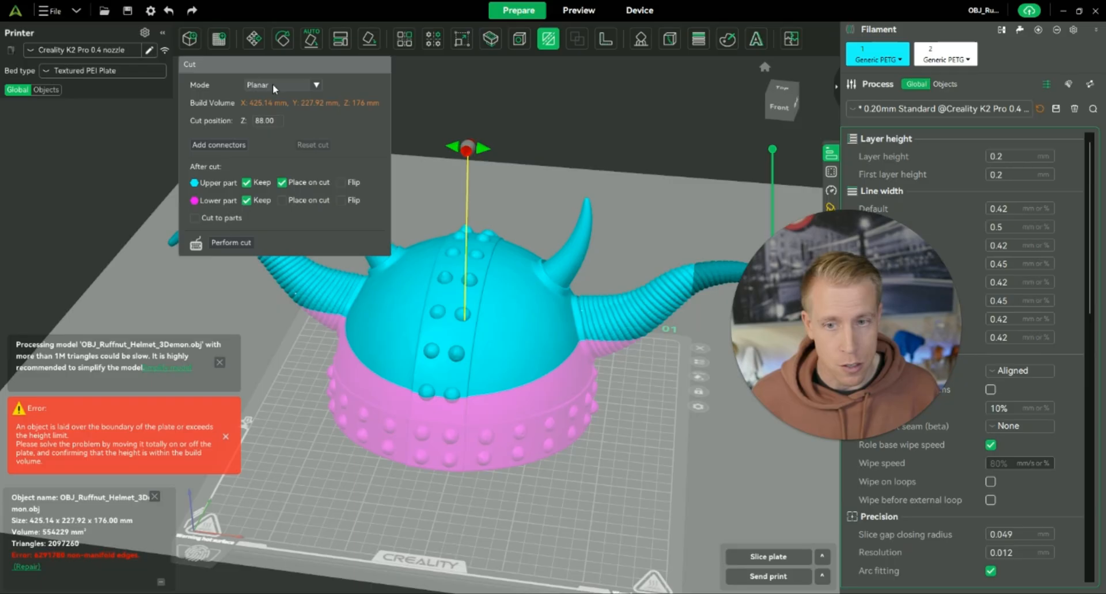
click(281, 84)
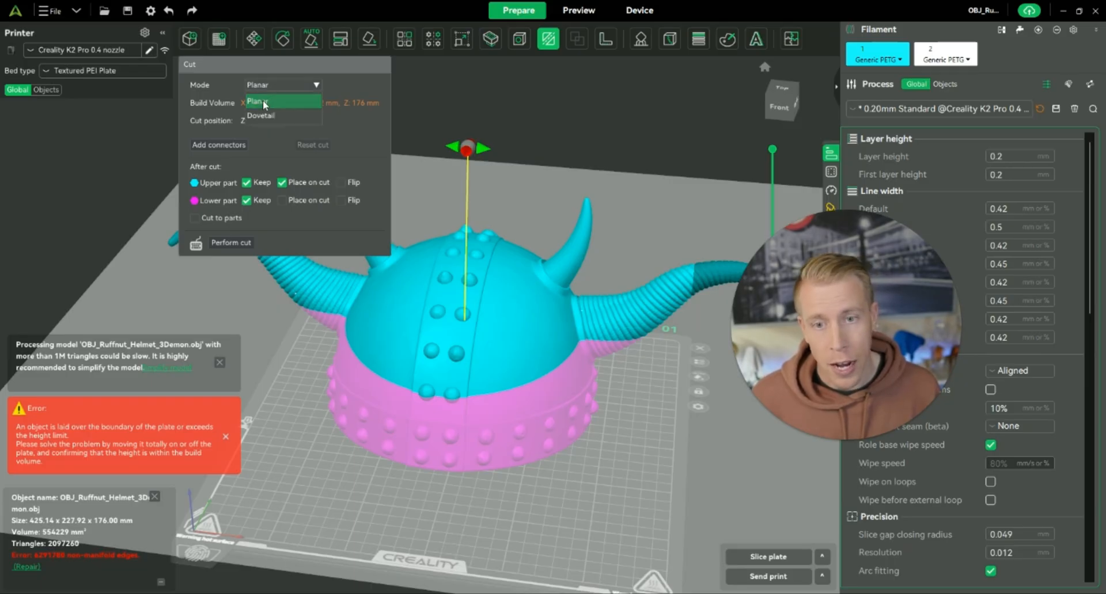
click(257, 101)
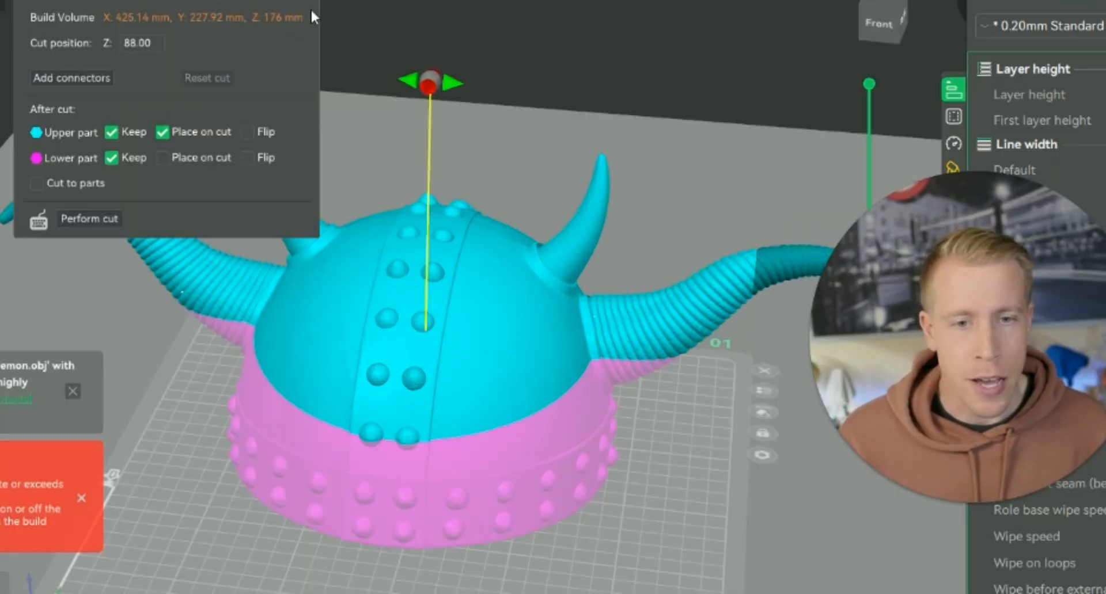
Rotate the cut plane 90° so it splits the helmet into left and right halves.
drag(429, 80, 459, 84)
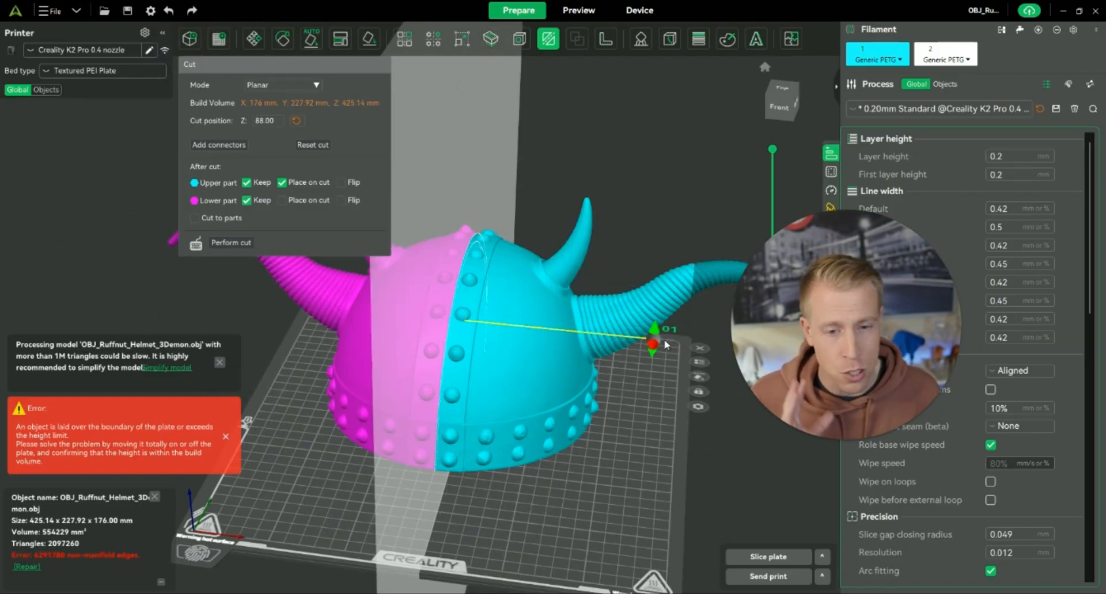
mouse_move(495, 230)
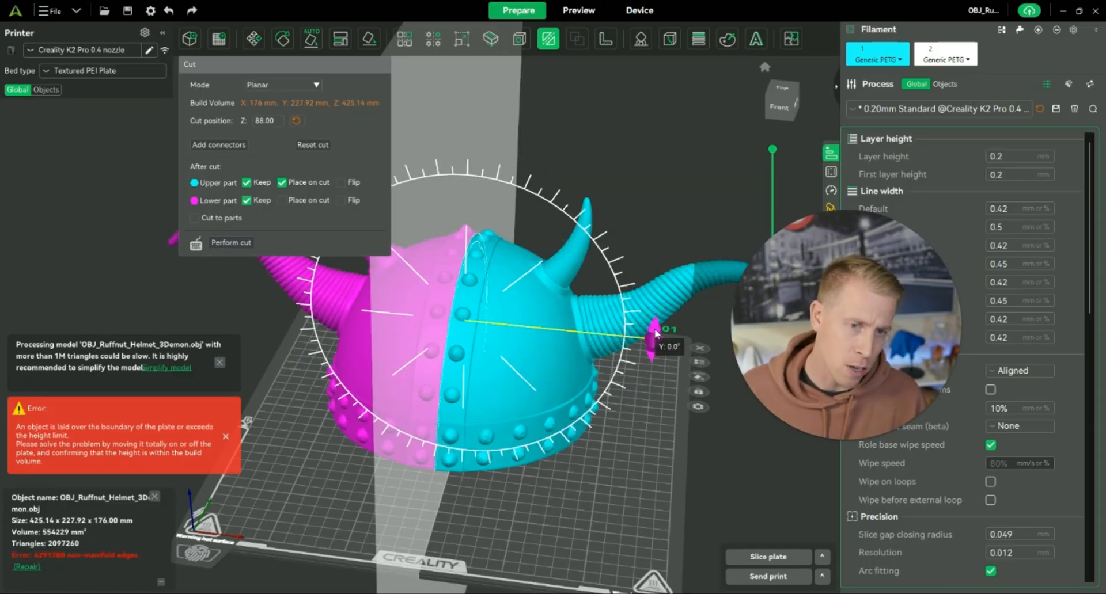
drag(652, 336, 631, 250)
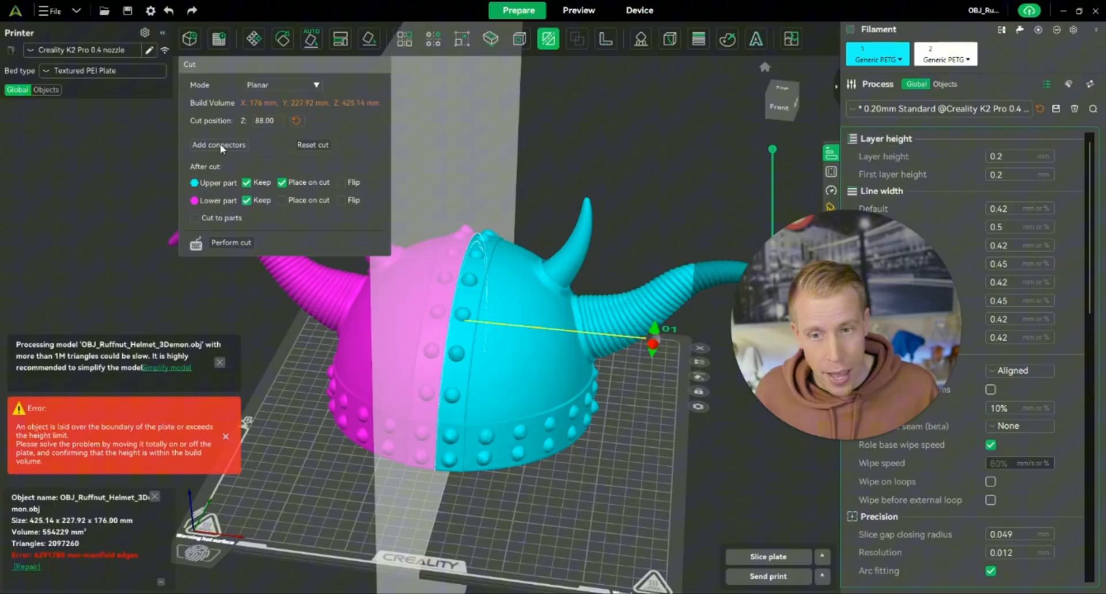
Add circular plug connectors onto the helmet's cut face.
click(219, 144)
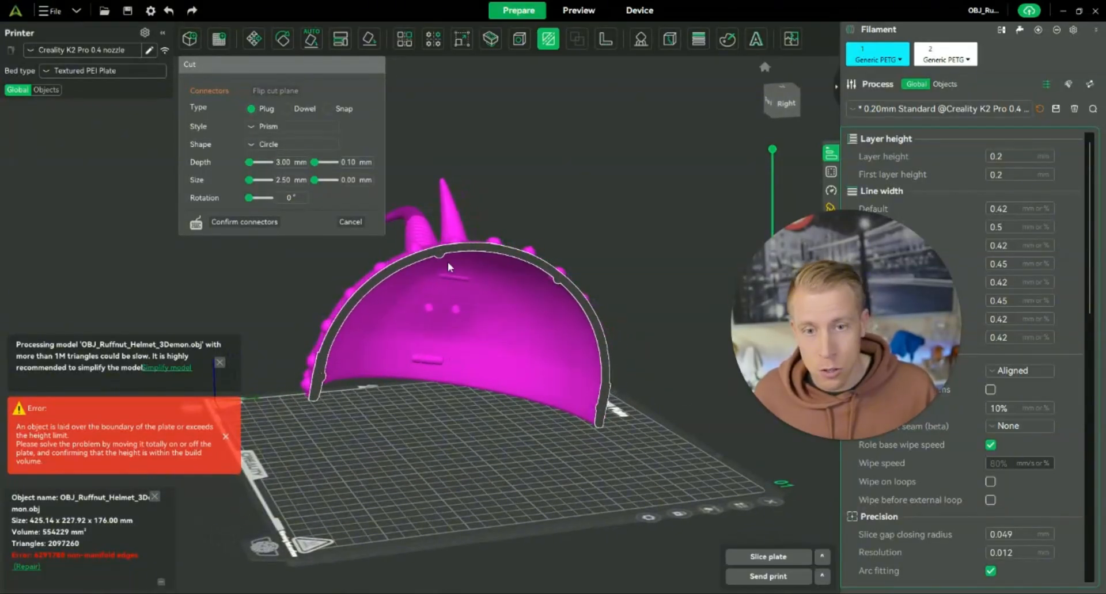
click(287, 108)
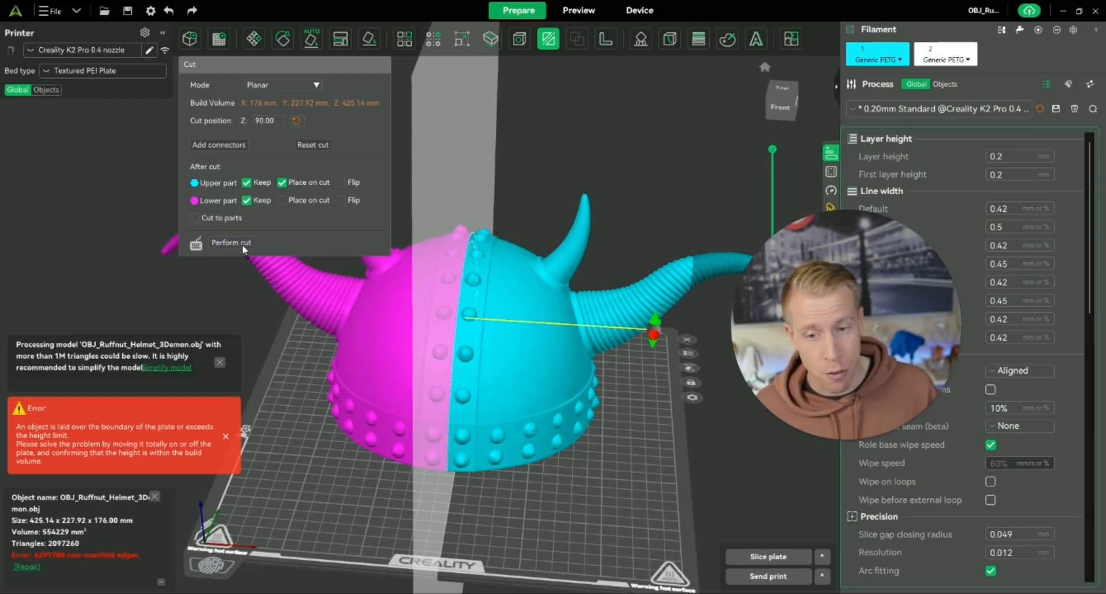
Perform the cut and accept repairing the non-manifold edges on both halves.
click(231, 243)
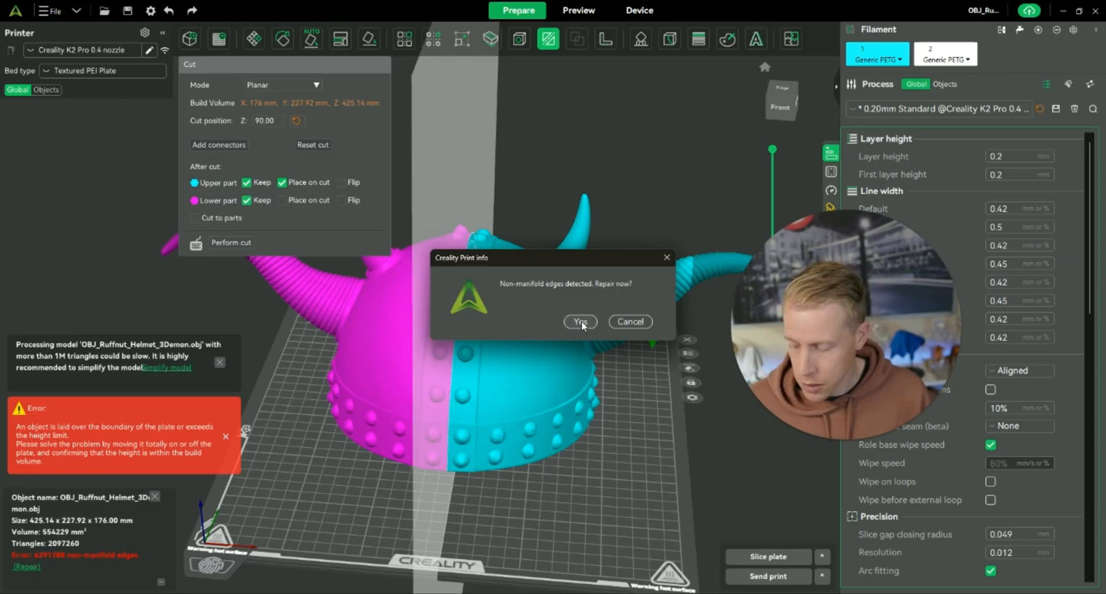
click(579, 321)
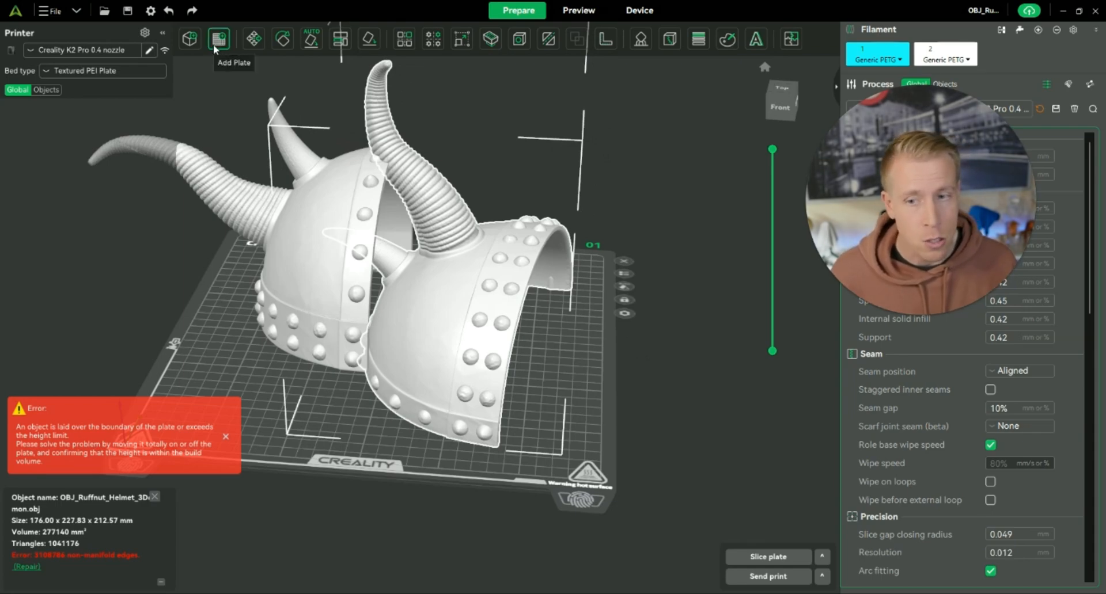
mouse_move(235, 89)
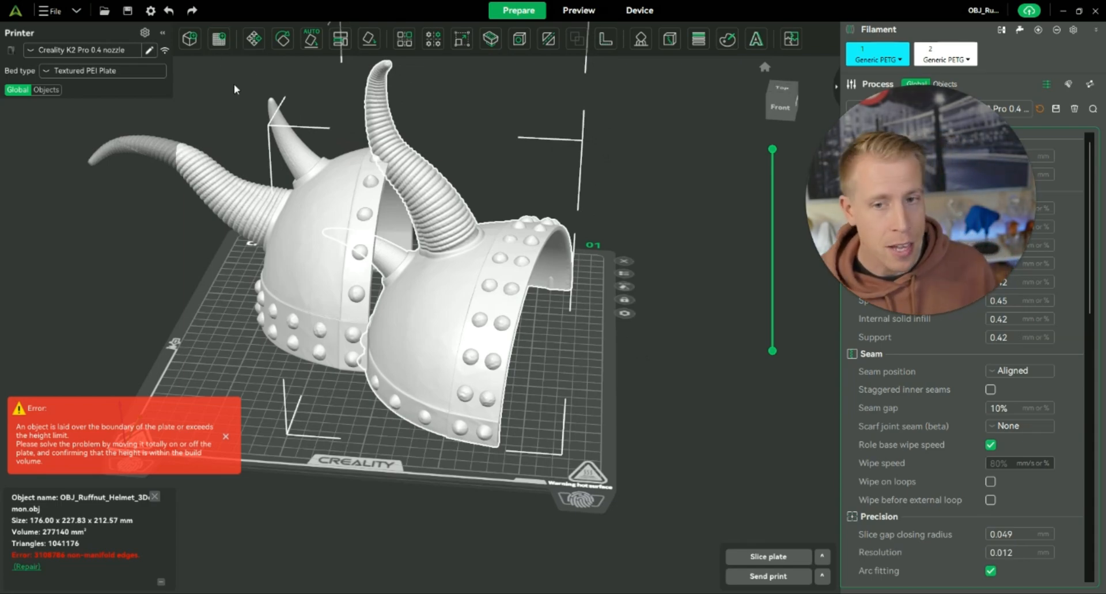
Add a second build plate so each helmet half has its own plate.
click(219, 39)
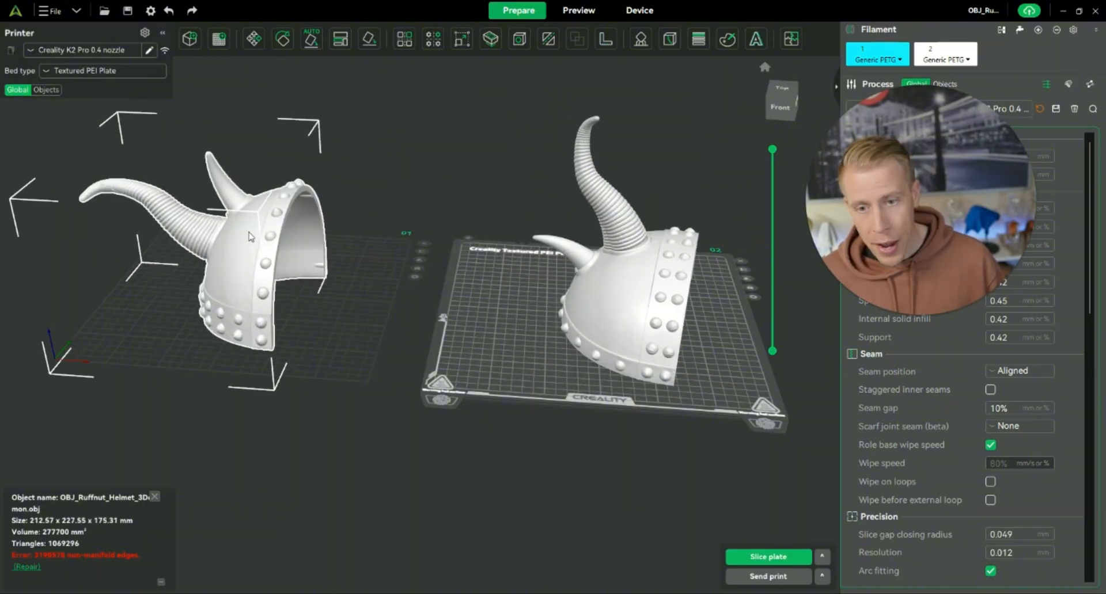
drag(250, 236, 459, 360)
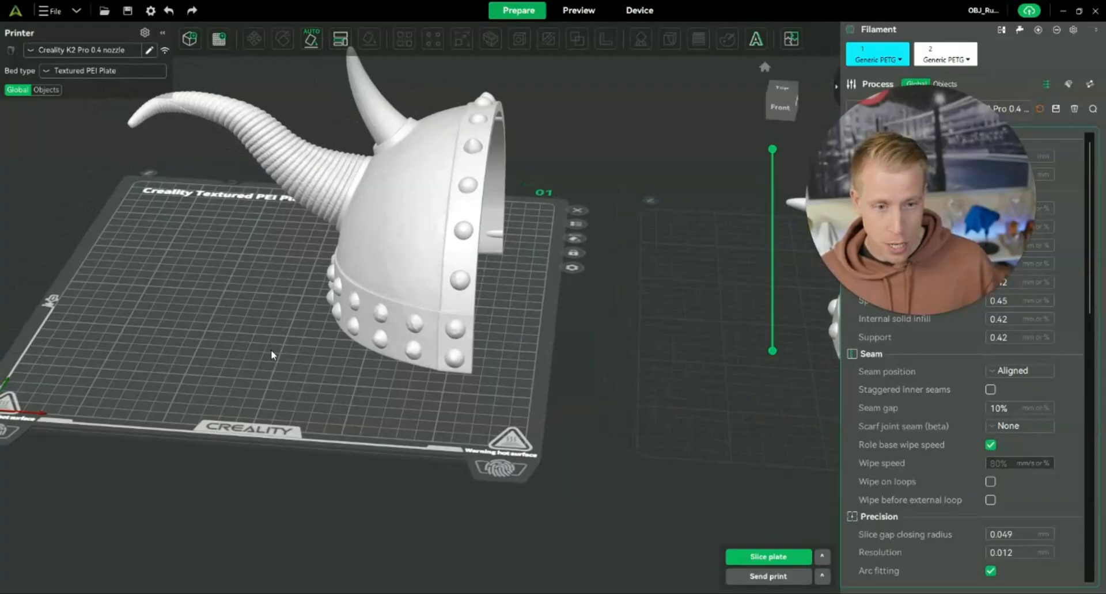
drag(272, 356, 554, 318)
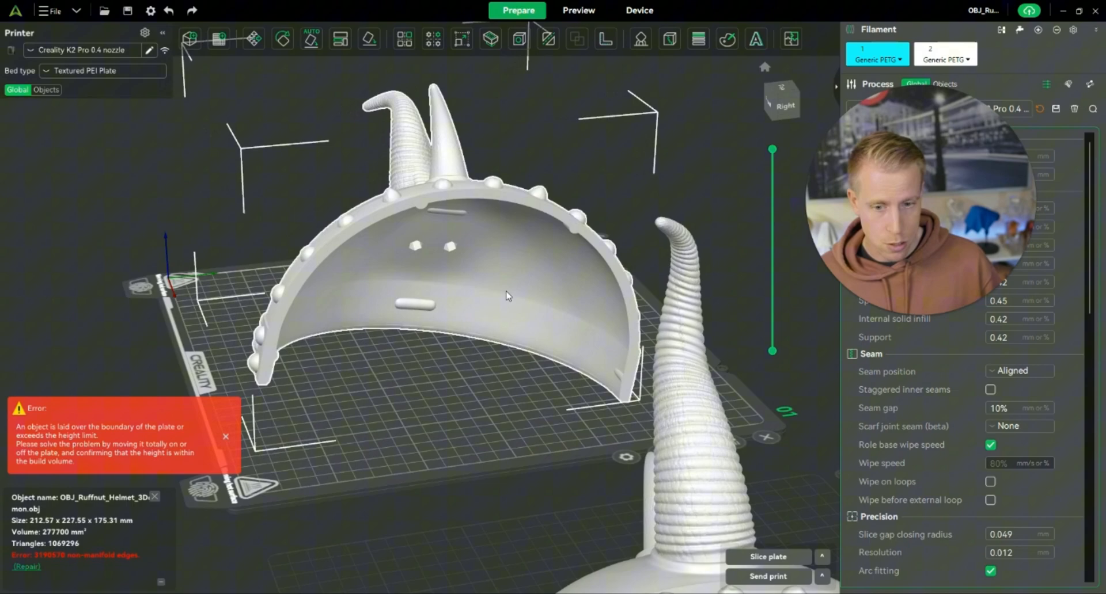
Auto Orient the first plate's helmet half with the Default strategy.
click(225, 436)
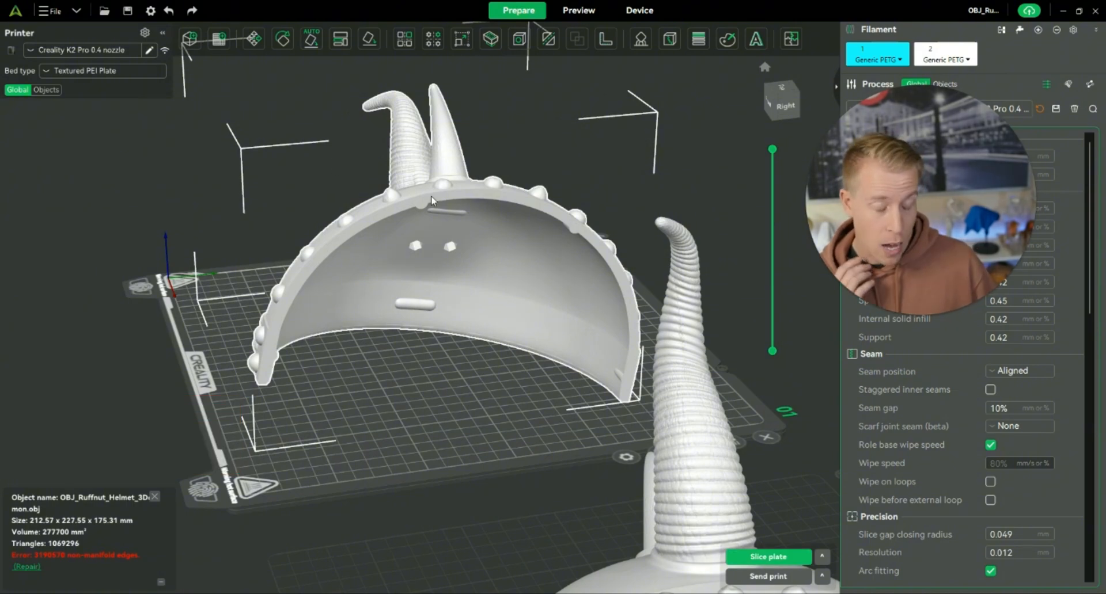
click(311, 39)
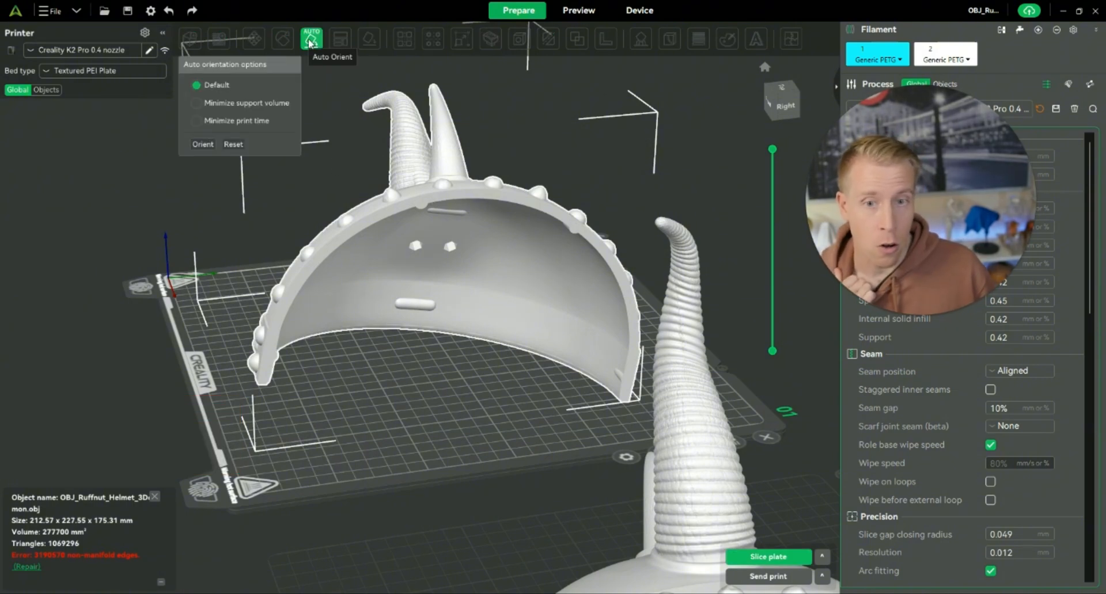
click(203, 145)
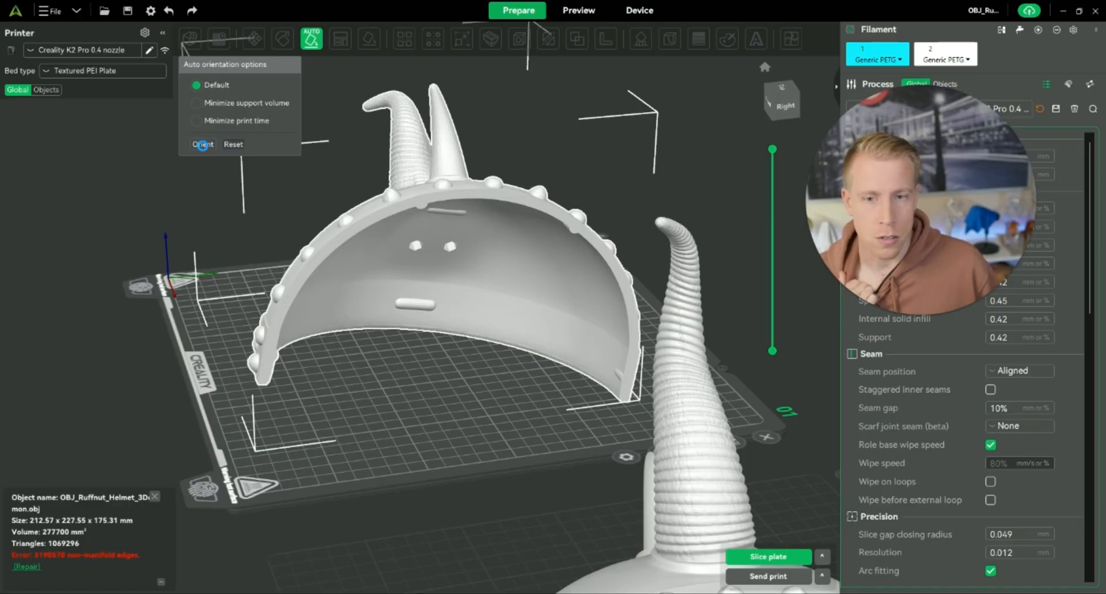
click(201, 144)
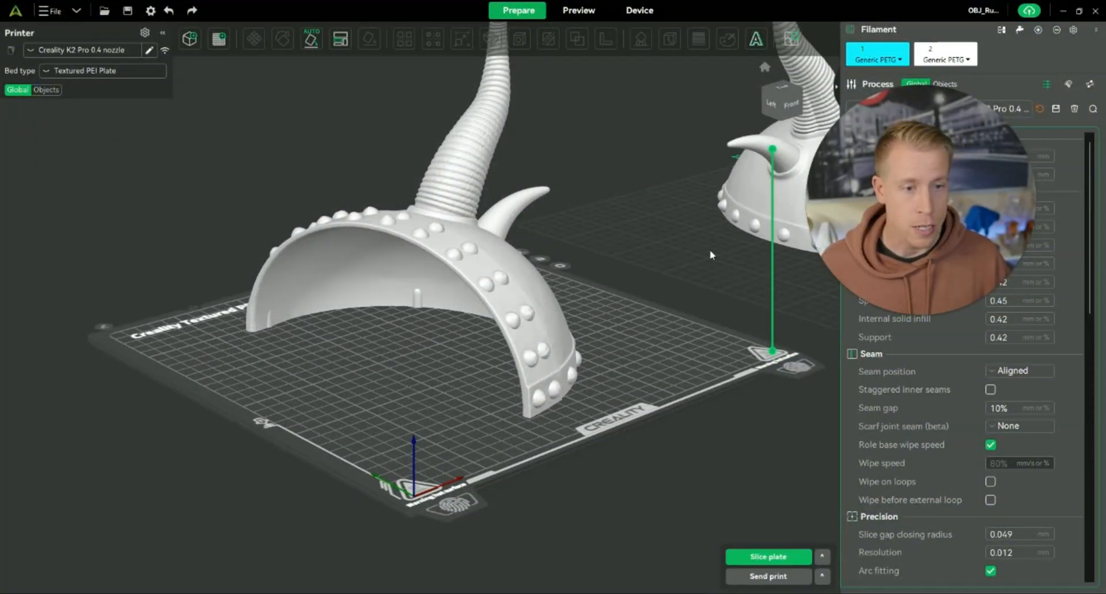
drag(711, 255, 525, 290)
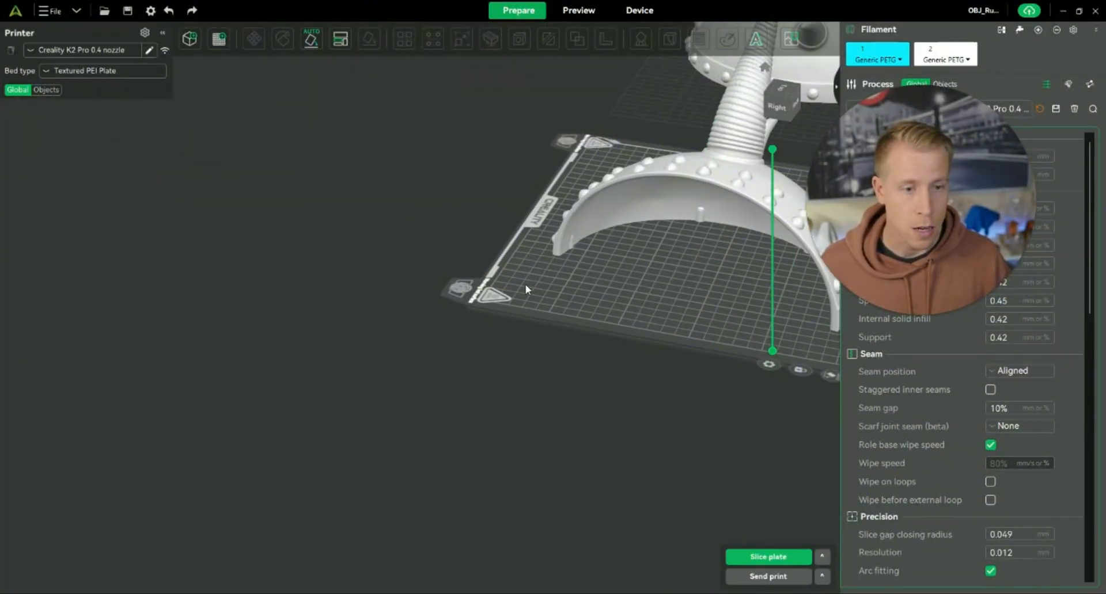